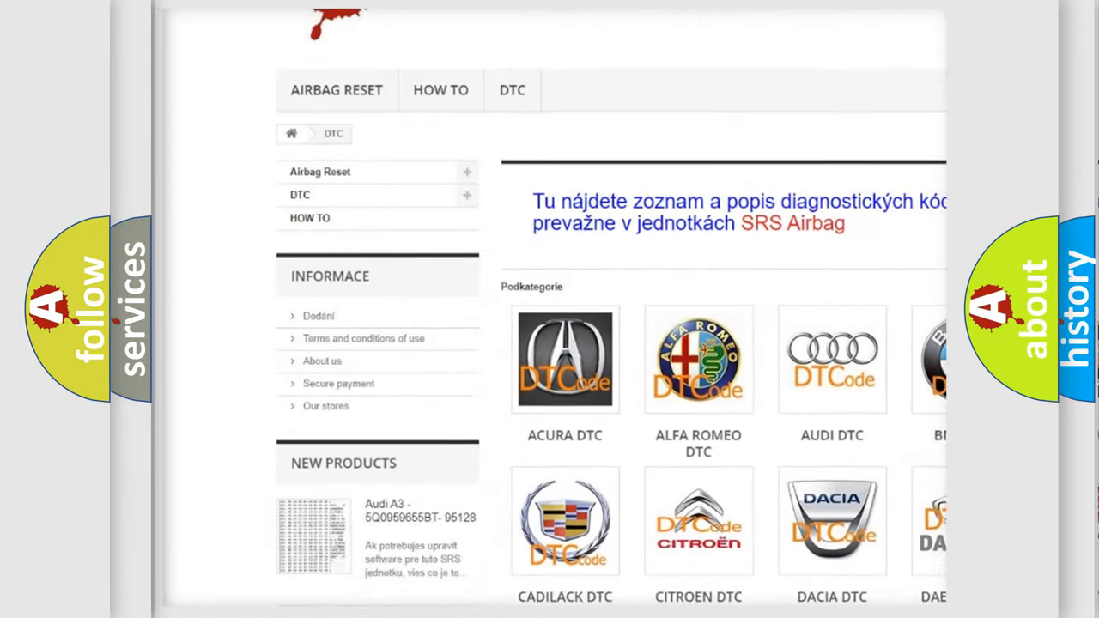
# Reveal the P0071 Description detailing engine-off time, coolant and intake air temperature conditions.
pyautogui.scroll(-3)
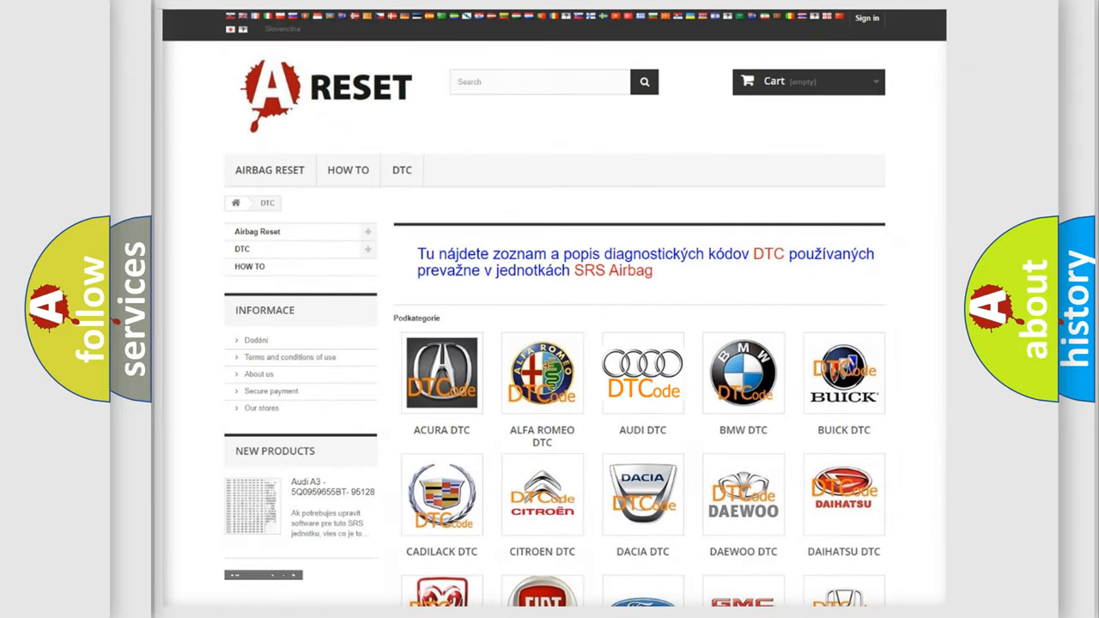
pyautogui.click(642, 372)
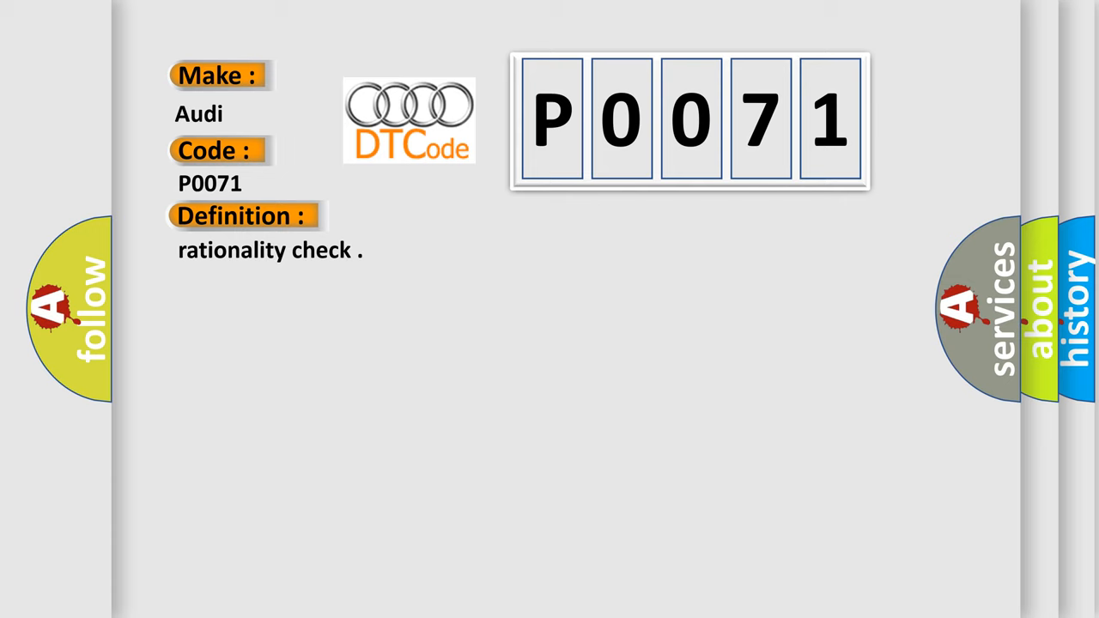
pyautogui.click(448, 216)
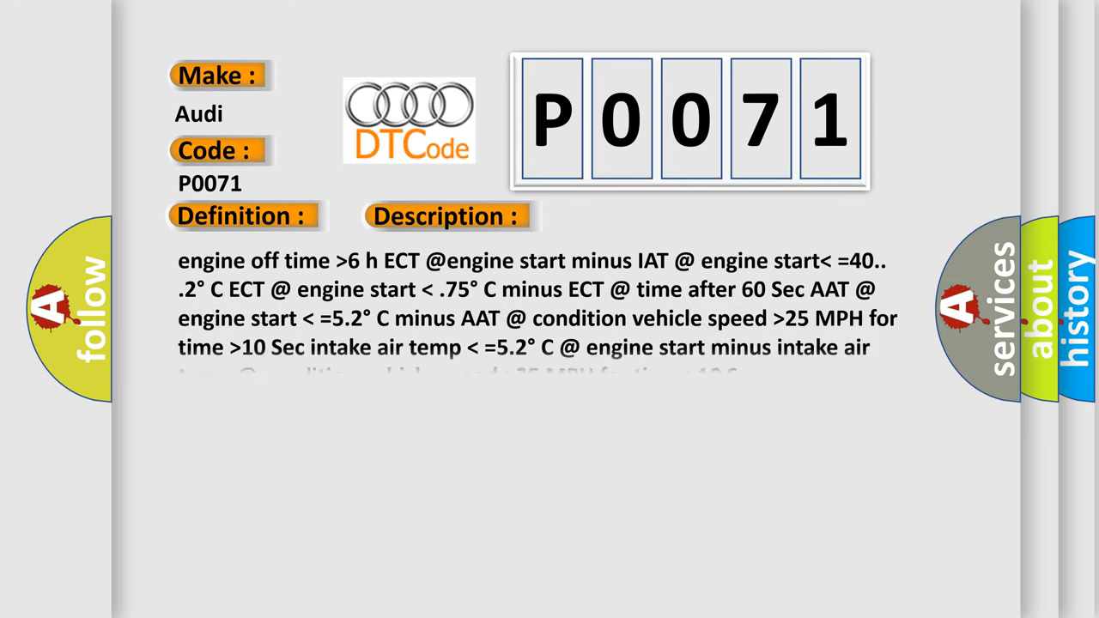